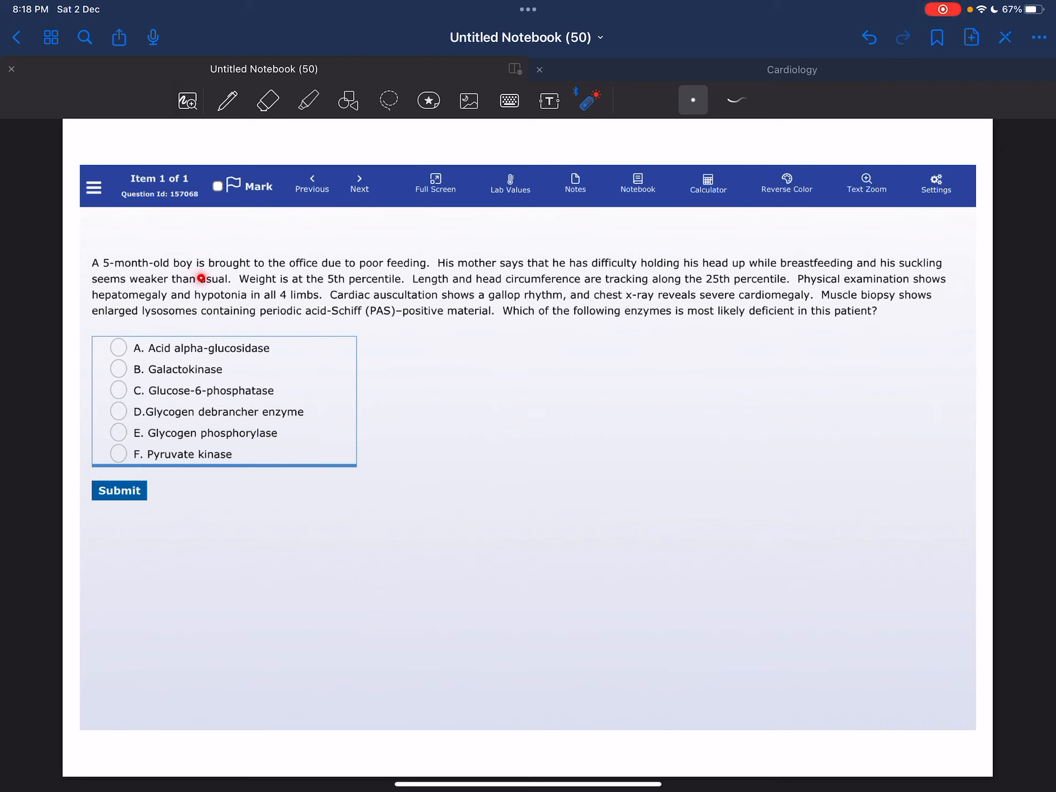
pyautogui.moveTo(411, 279)
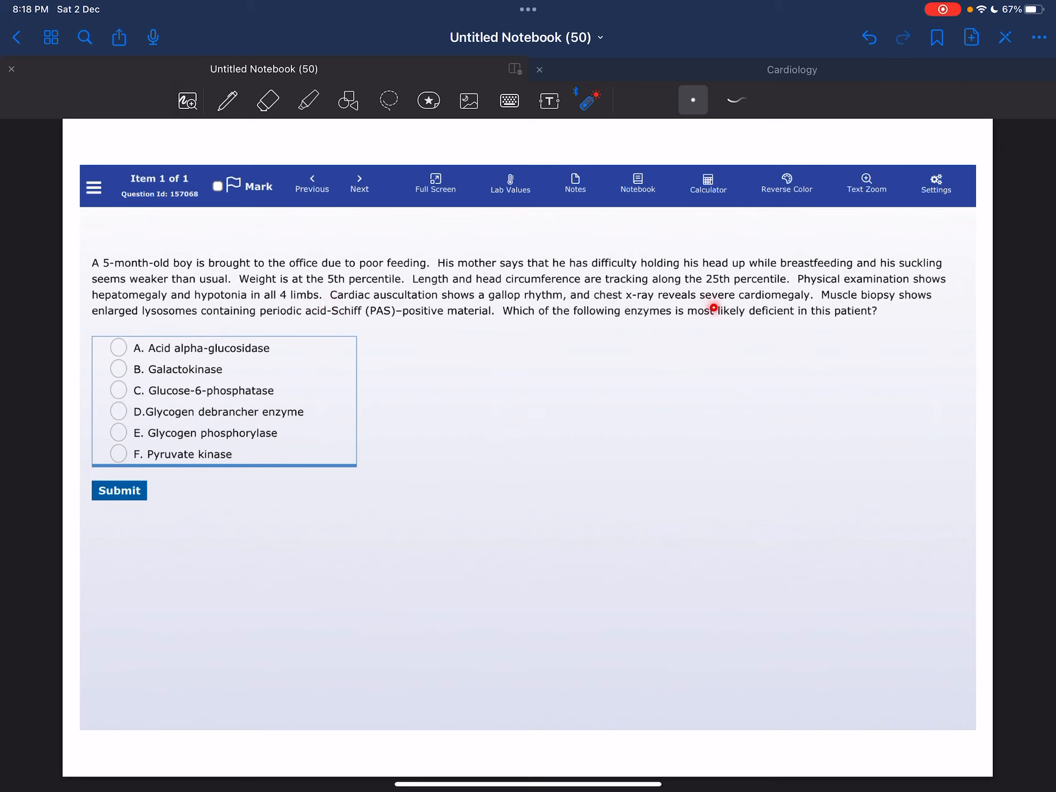
pyautogui.moveTo(741, 323)
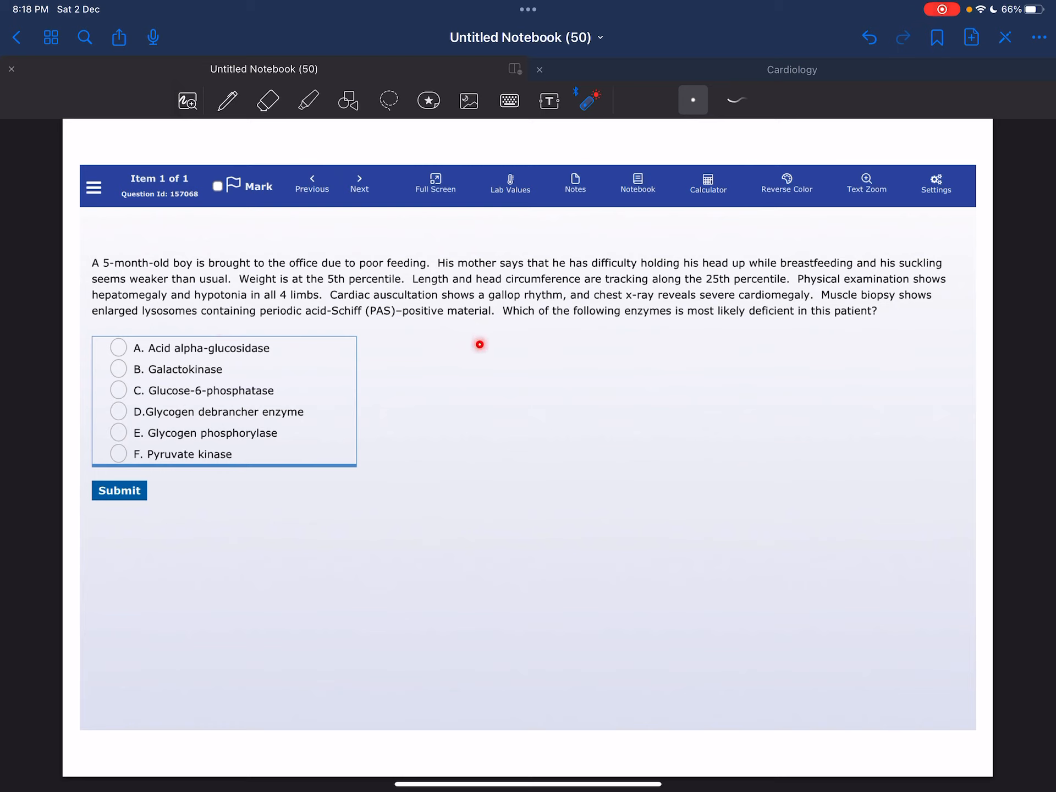
pyautogui.moveTo(751, 341)
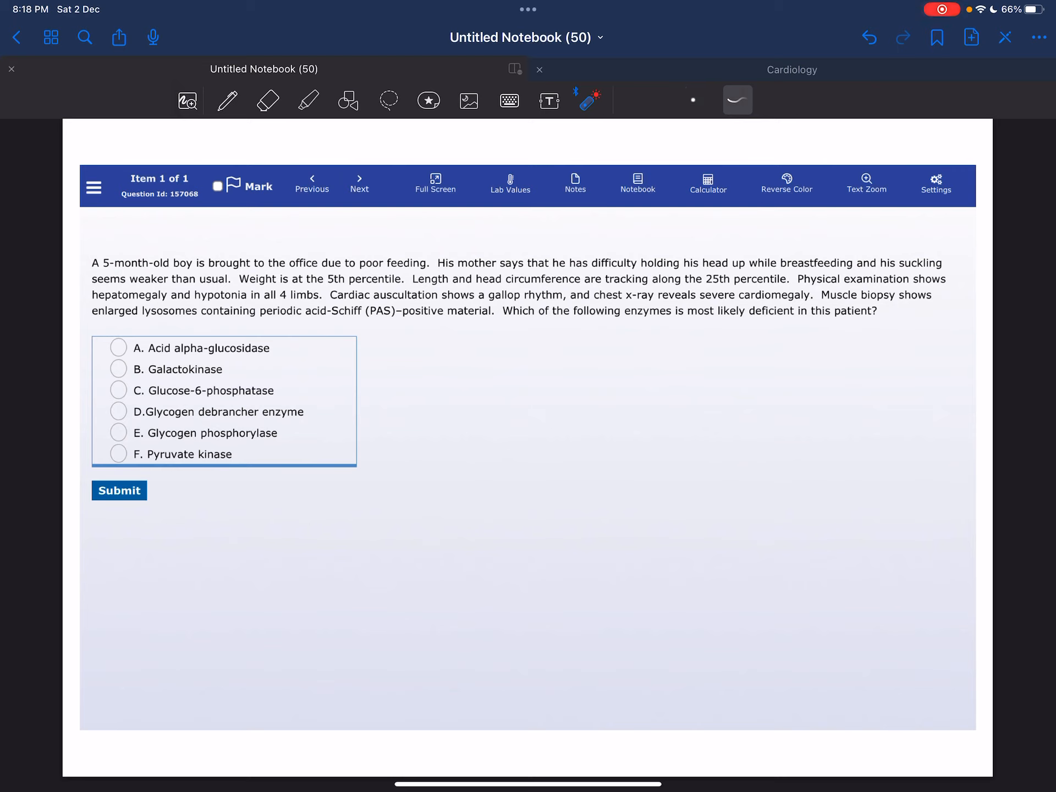
# Advance to the next page with the Pompe disease explanation and diagram
pyautogui.click(117, 348)
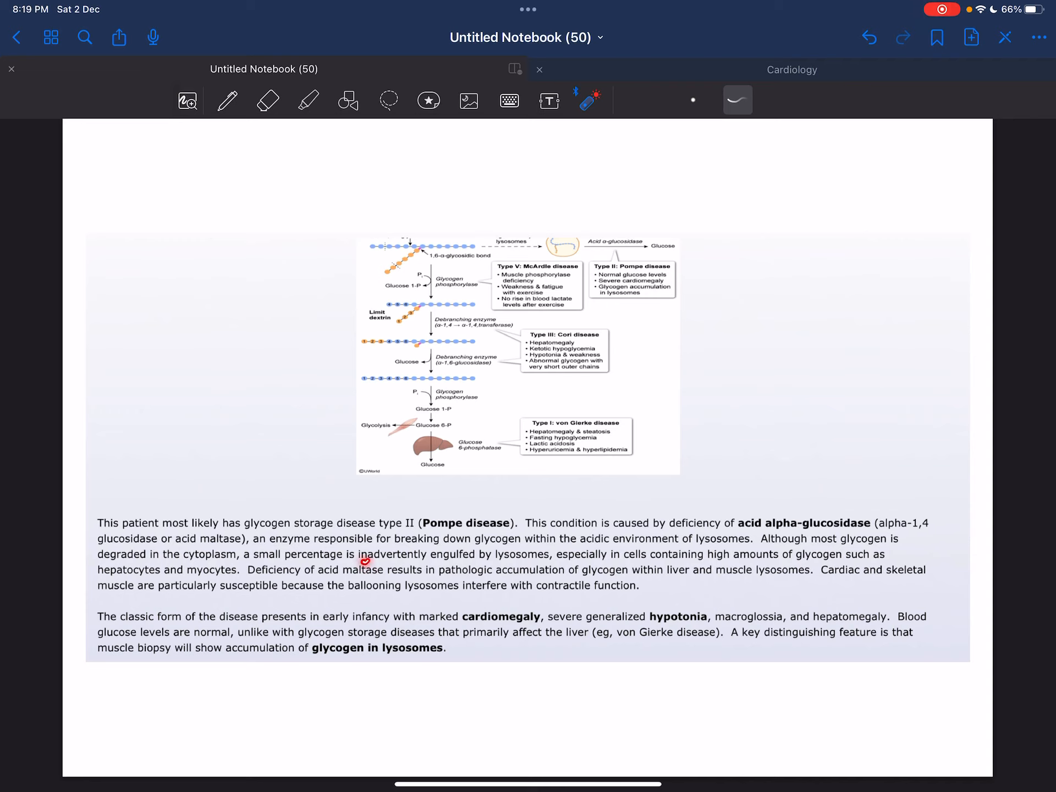
# Laser-underline lines on liver and muscle lysosomes, skeletal muscle, and ballooning lysosomes disrupting contraction
pyautogui.moveTo(366, 562); pyautogui.dragTo(529, 564)
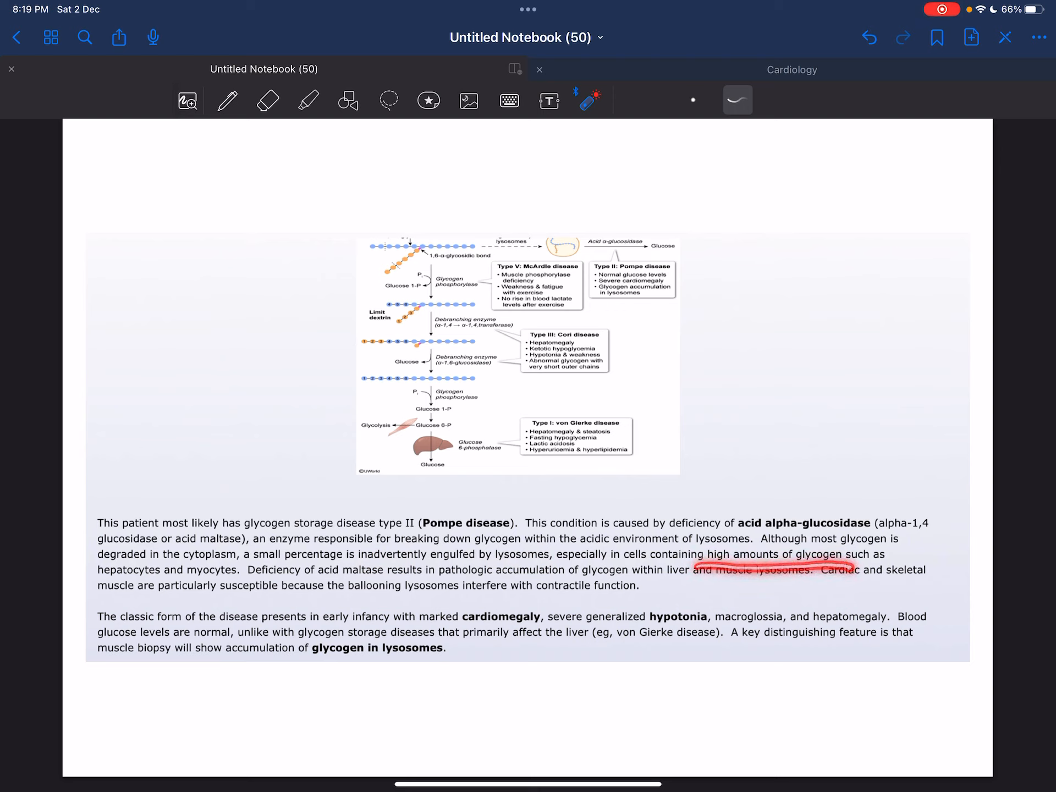
pyautogui.moveTo(98, 579); pyautogui.dragTo(185, 580)
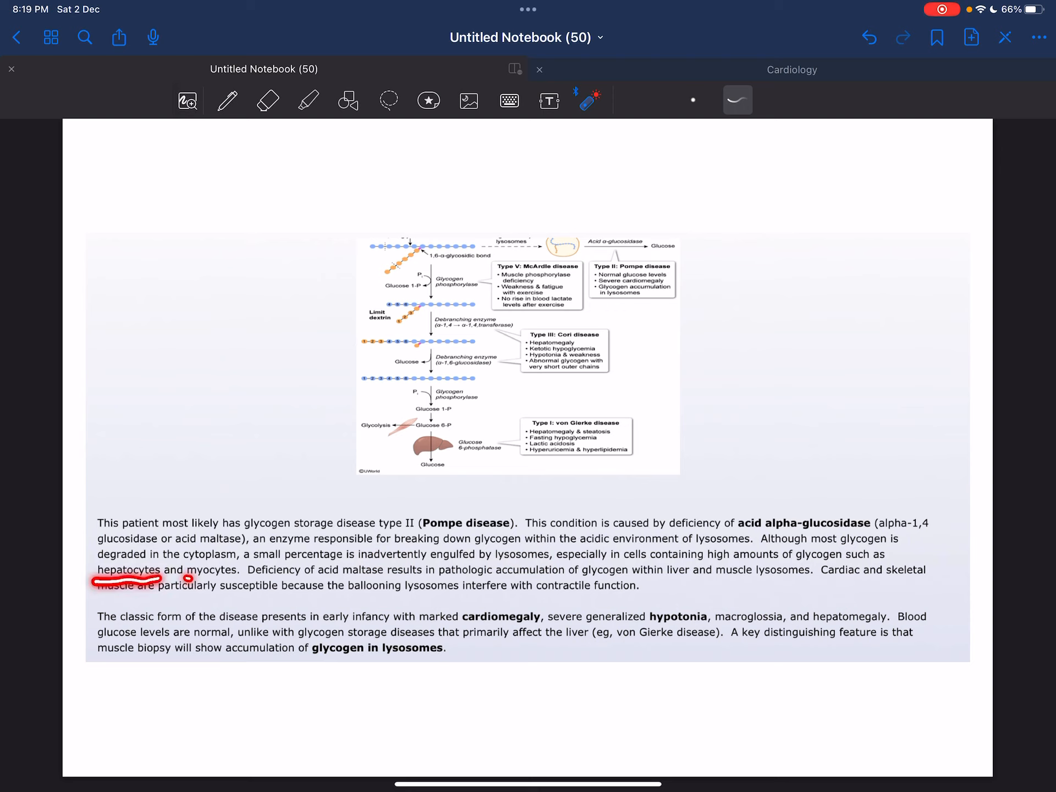
pyautogui.click(867, 36)
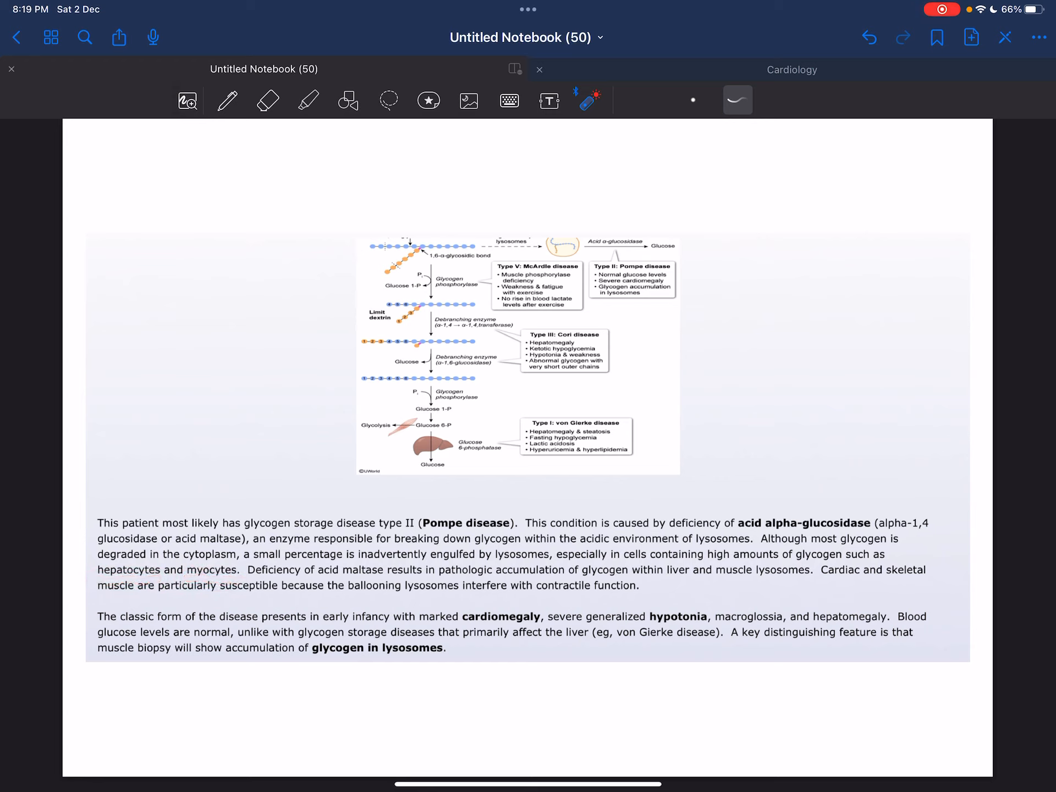
pyautogui.moveTo(486, 573); pyautogui.dragTo(640, 583)
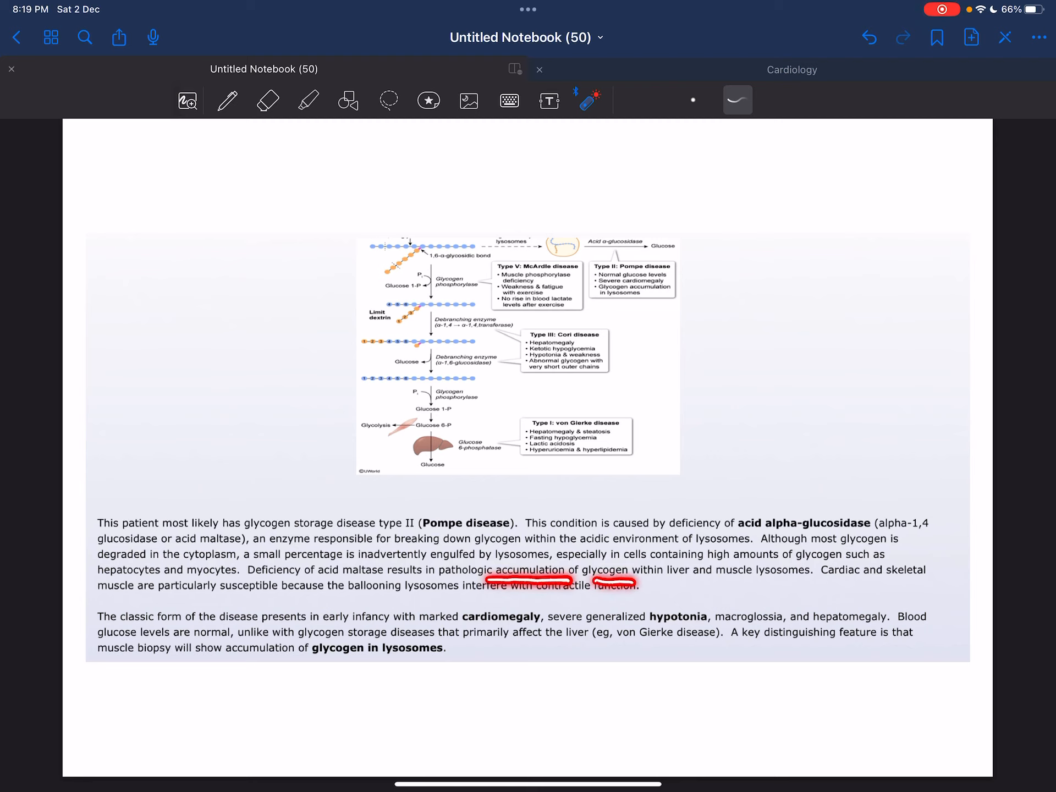
pyautogui.moveTo(664, 585); pyautogui.dragTo(798, 591)
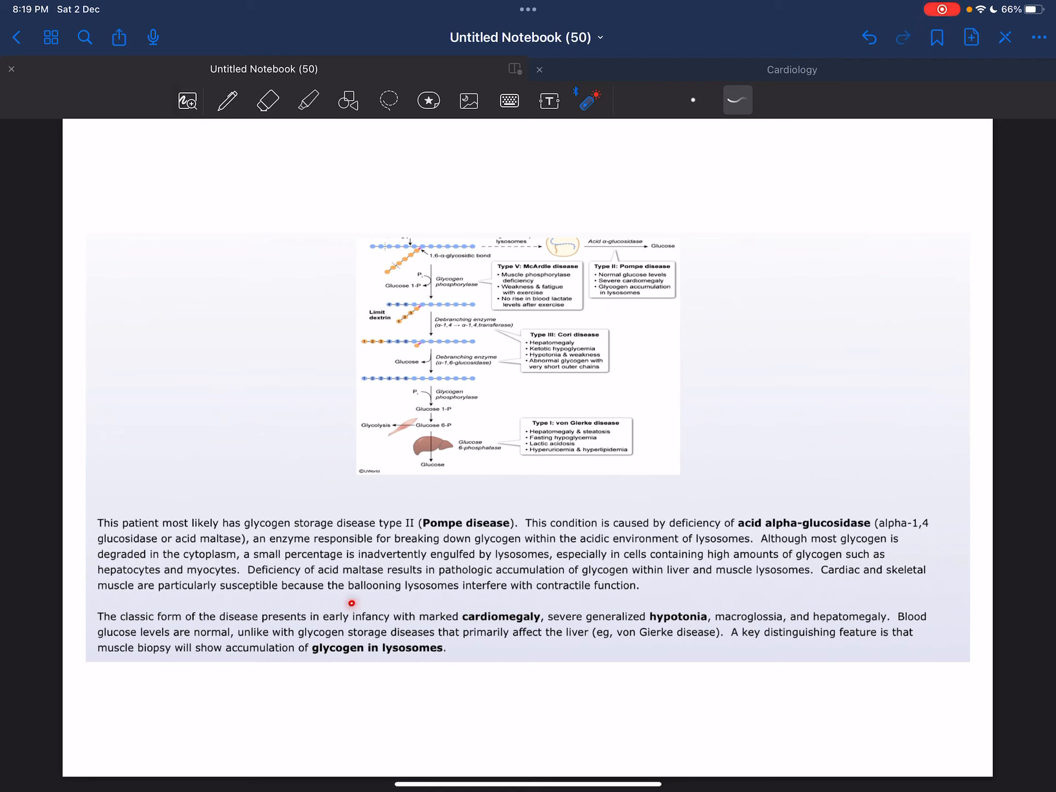
pyautogui.moveTo(351, 600); pyautogui.dragTo(639, 599)
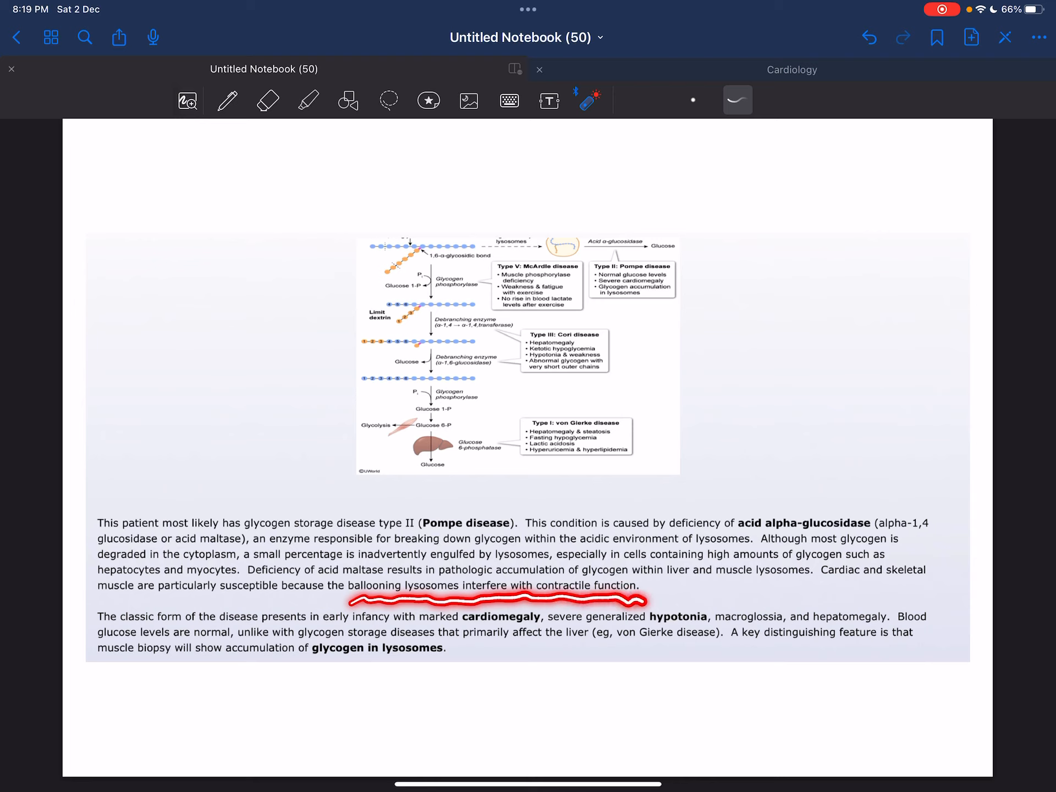